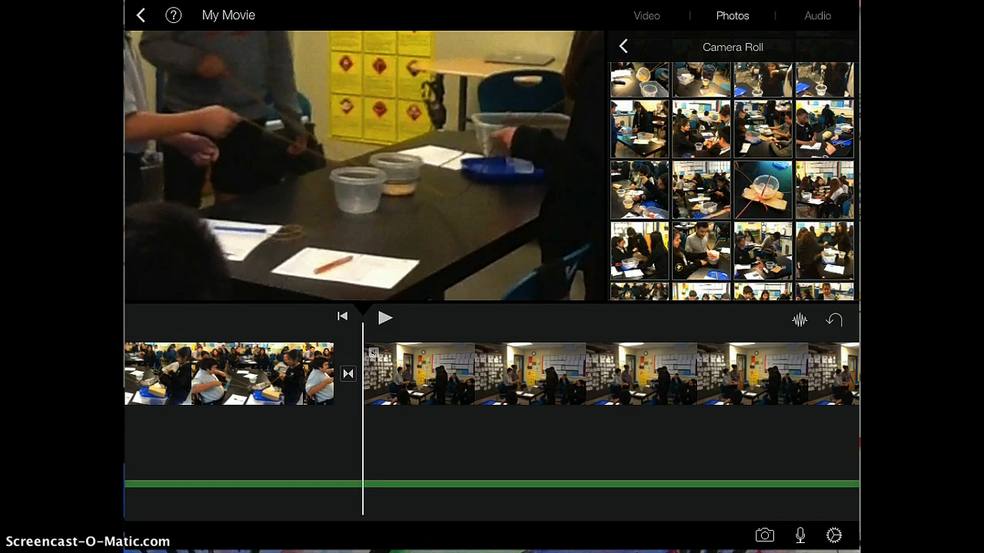
- Select the classroom video clip and bring up its title options
left_click(607, 373)
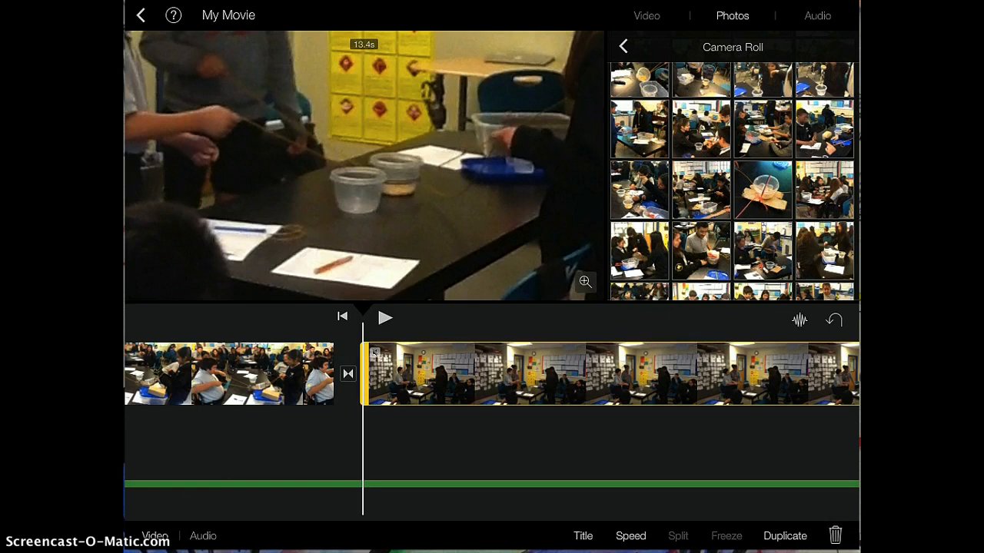
mouse_move(284, 167)
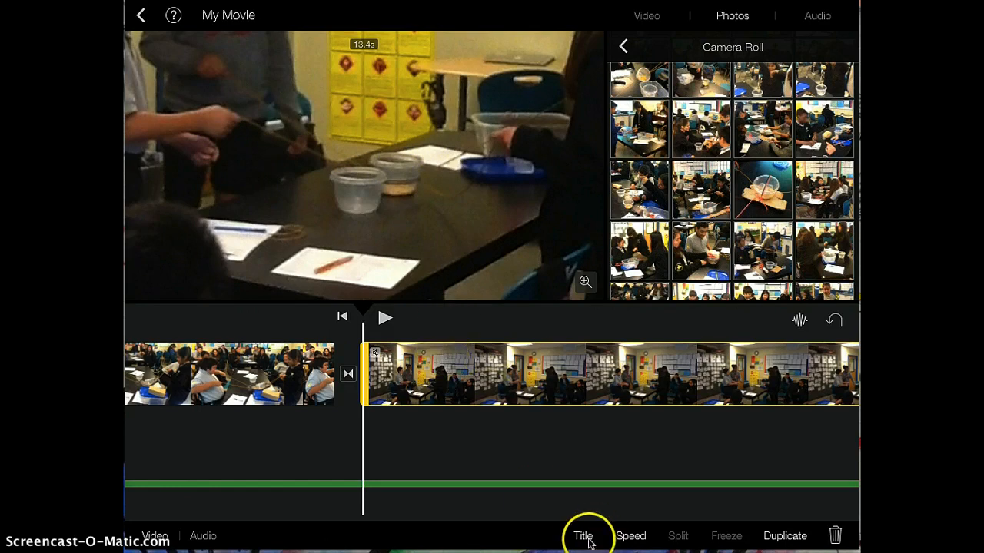
left_click(583, 535)
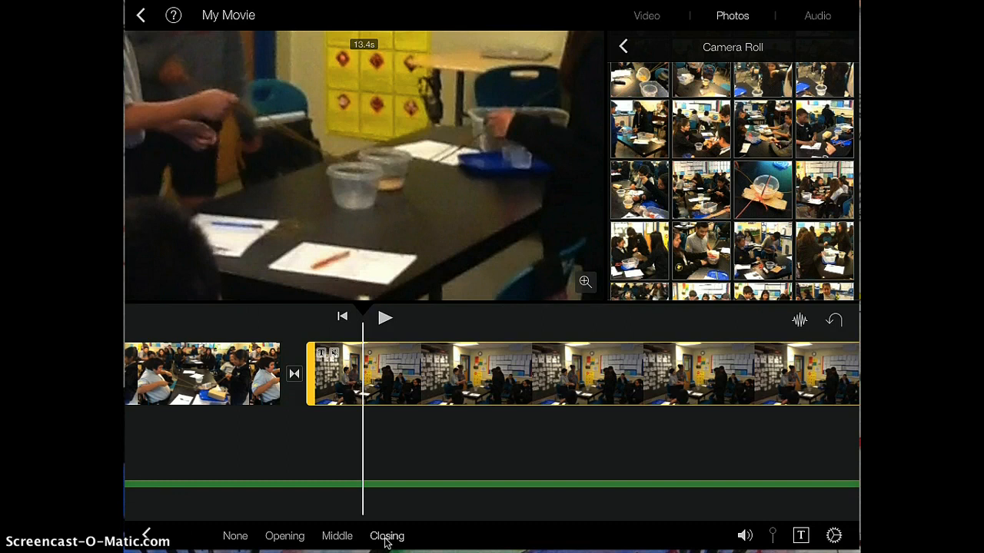
- Add a Closing title with a centered serif style over the classroom clip, then preview it
left_click(387, 536)
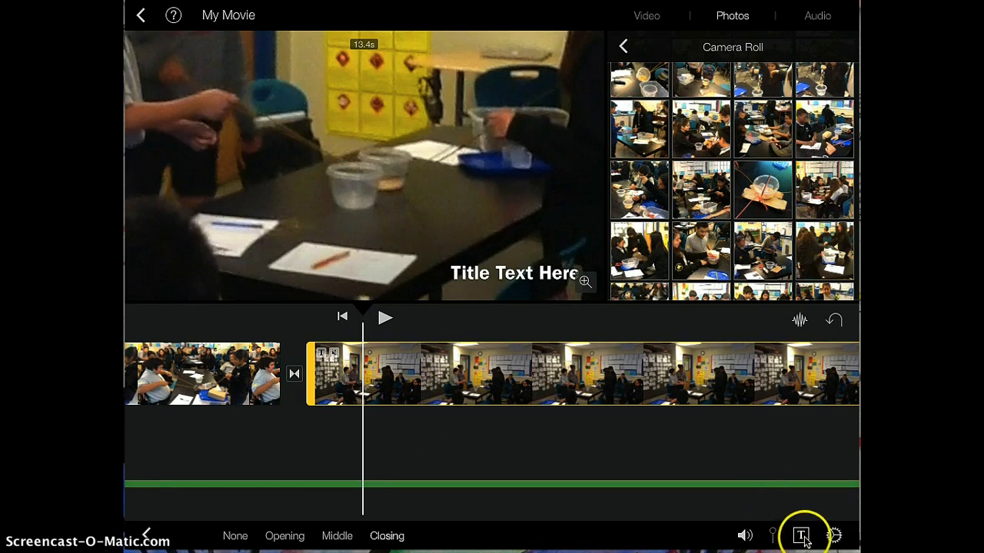
left_click(800, 536)
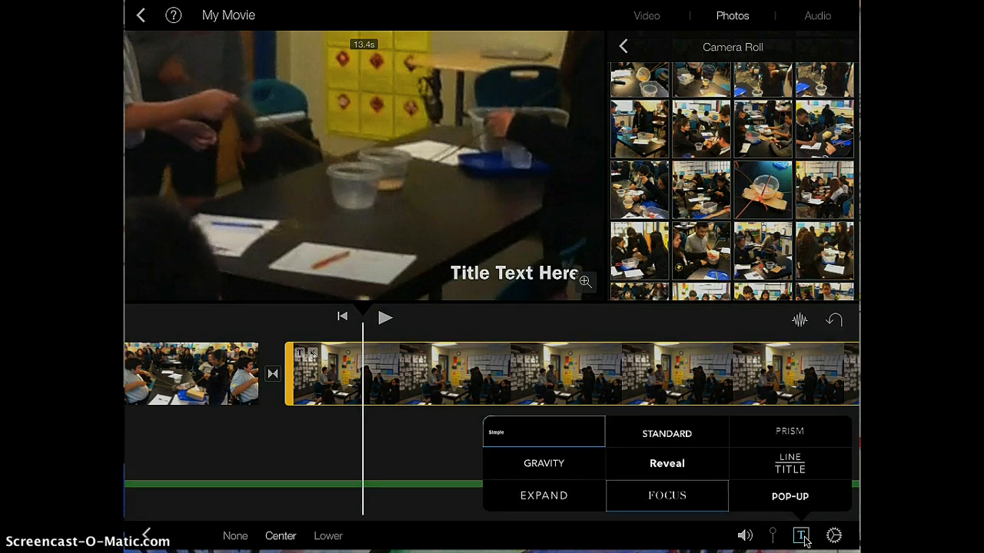
left_click(666, 496)
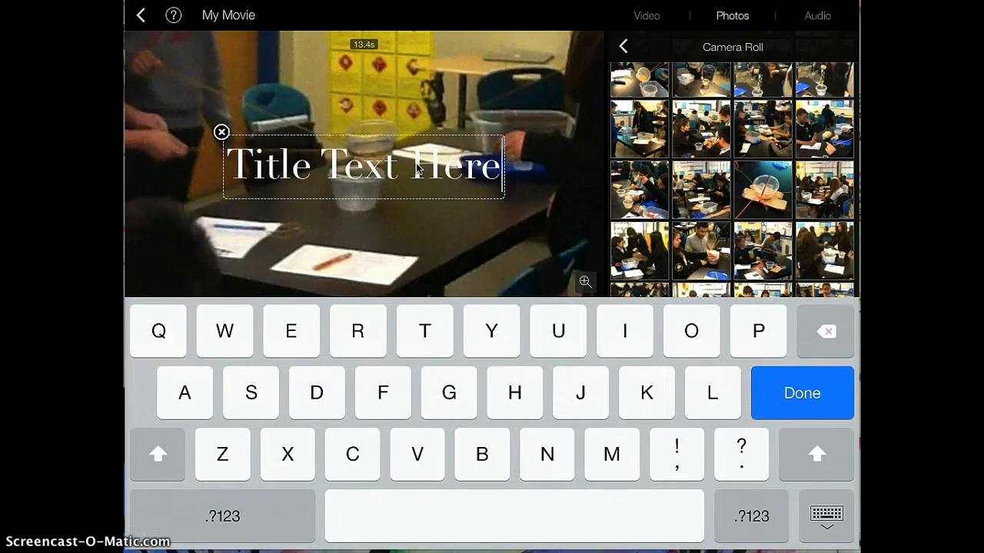
left_click(802, 392)
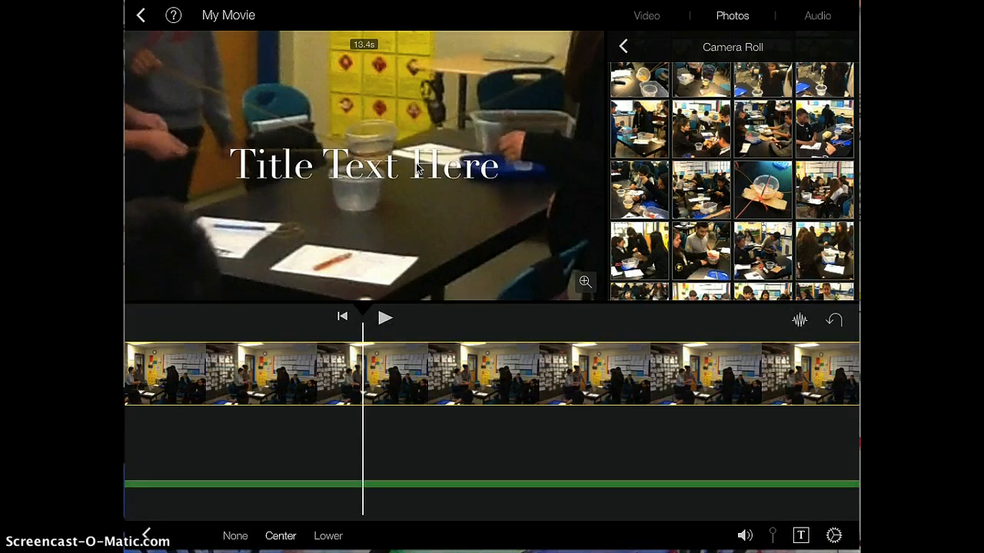
left_click(385, 318)
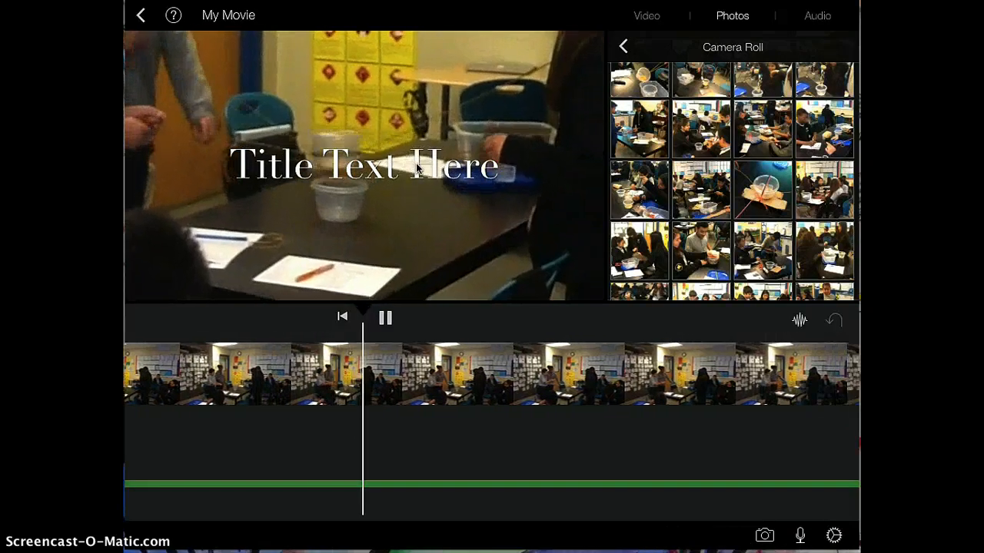
- Pause the preview with the placeholder title still showing on the classroom clip
left_click(385, 317)
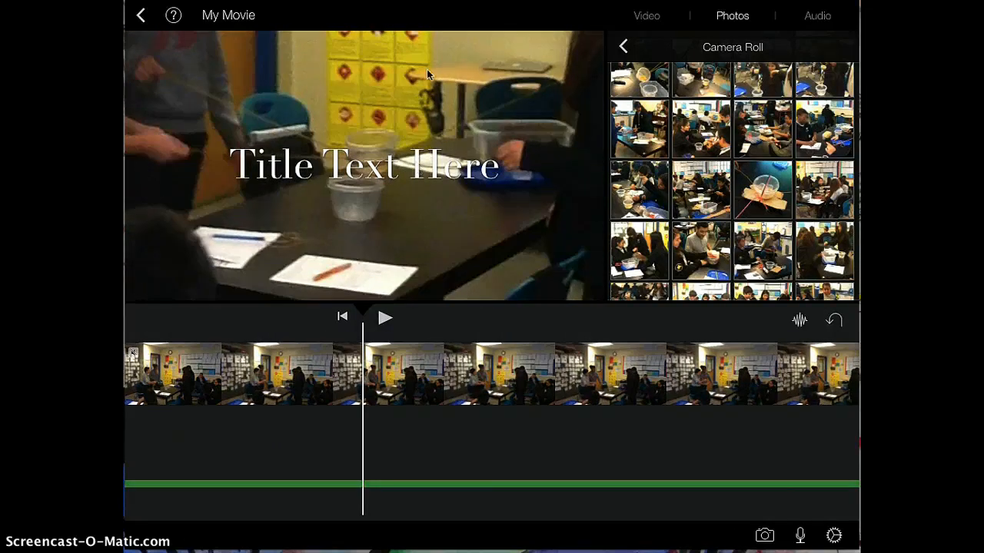
mouse_move(441, 178)
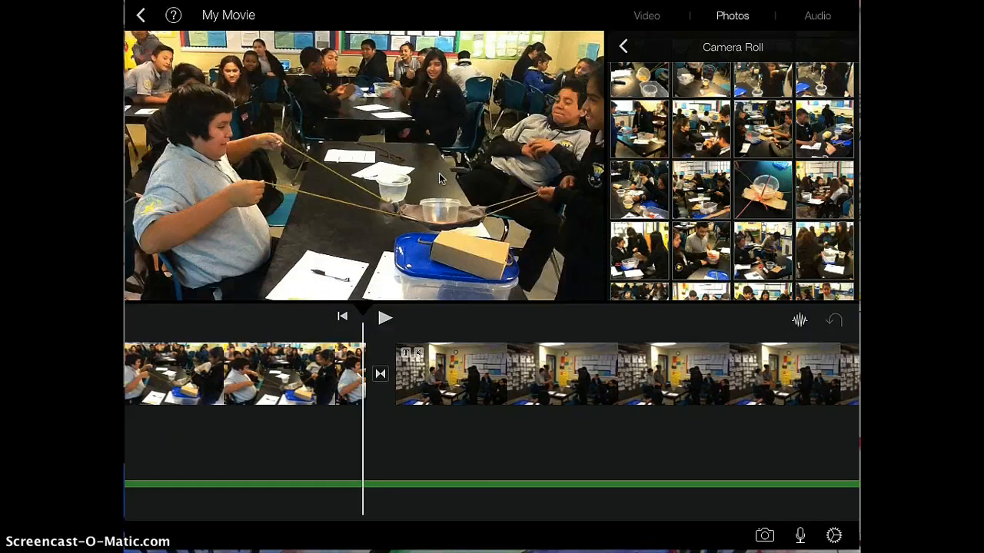
- Set the classroom clip's title to None
left_click(285, 374)
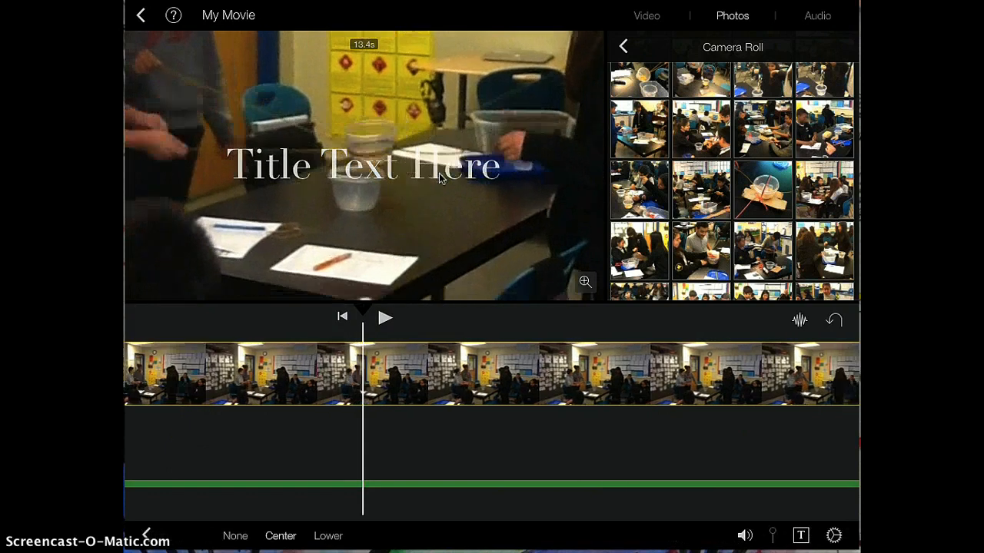
left_click(235, 535)
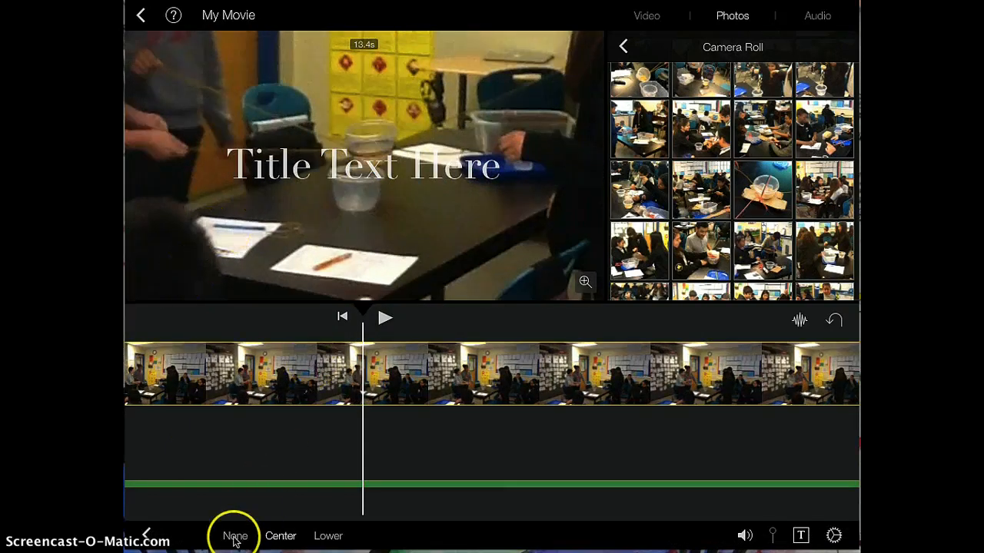
left_click(235, 535)
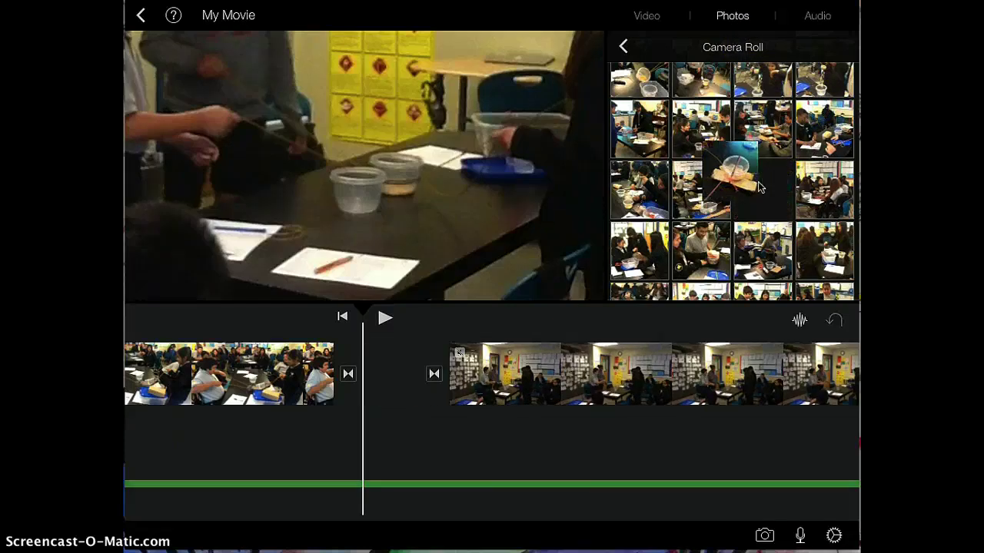
left_click(763, 190)
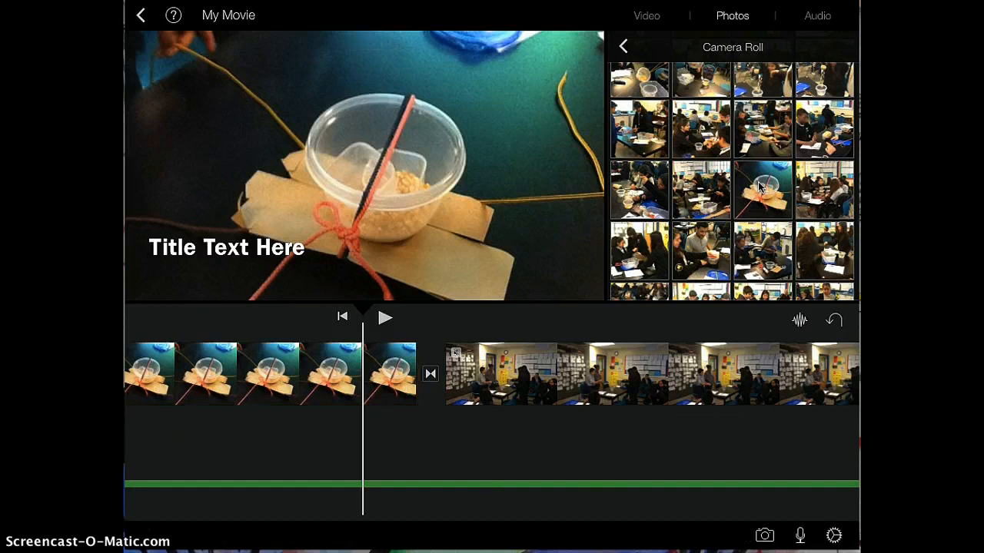
left_click(385, 317)
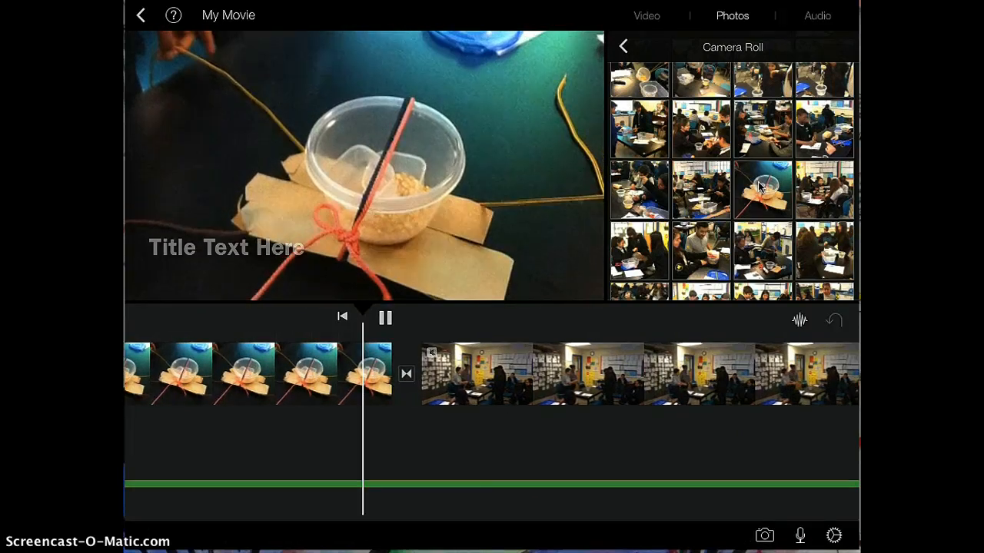
left_click(384, 317)
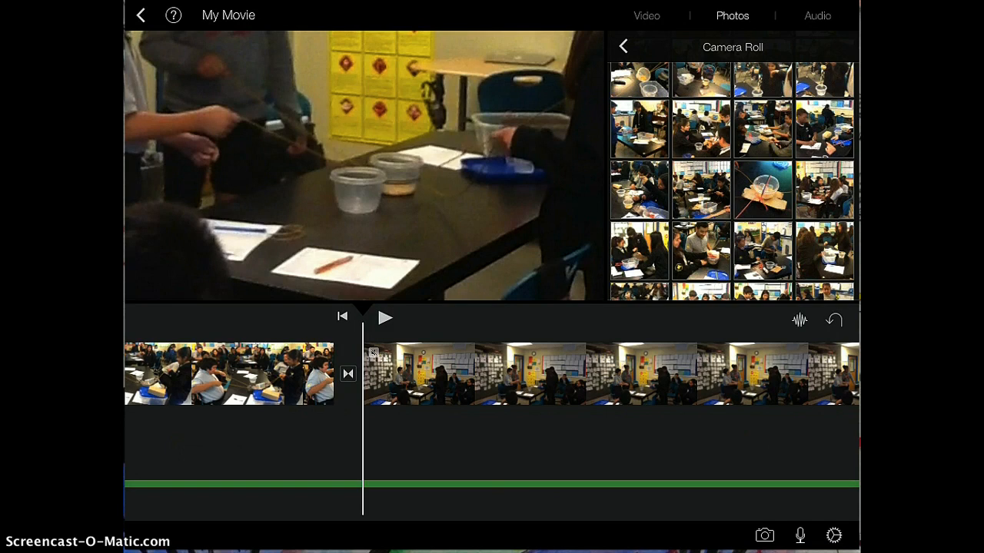
mouse_move(767, 535)
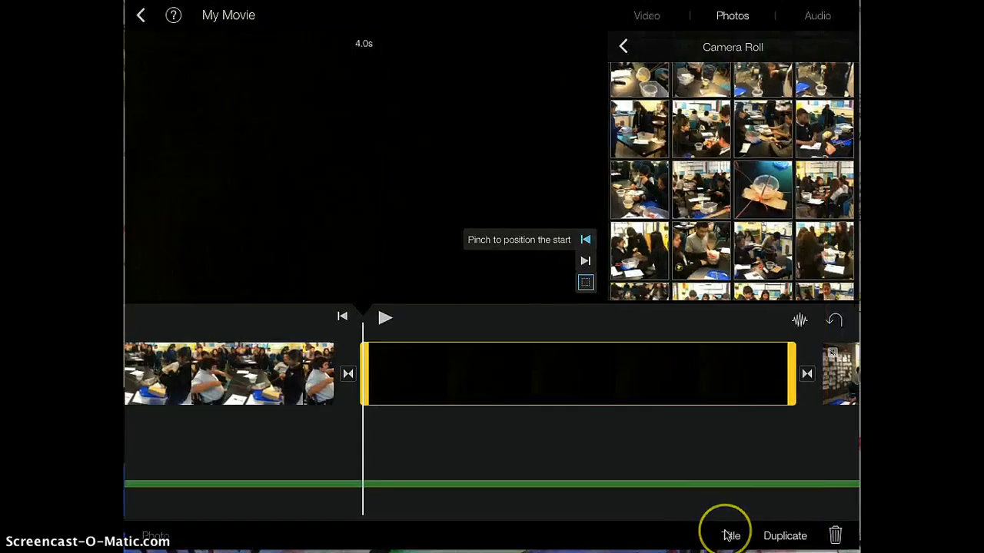
- Add a title to the black photo clip and preview past it into the classroom footage
left_click(727, 535)
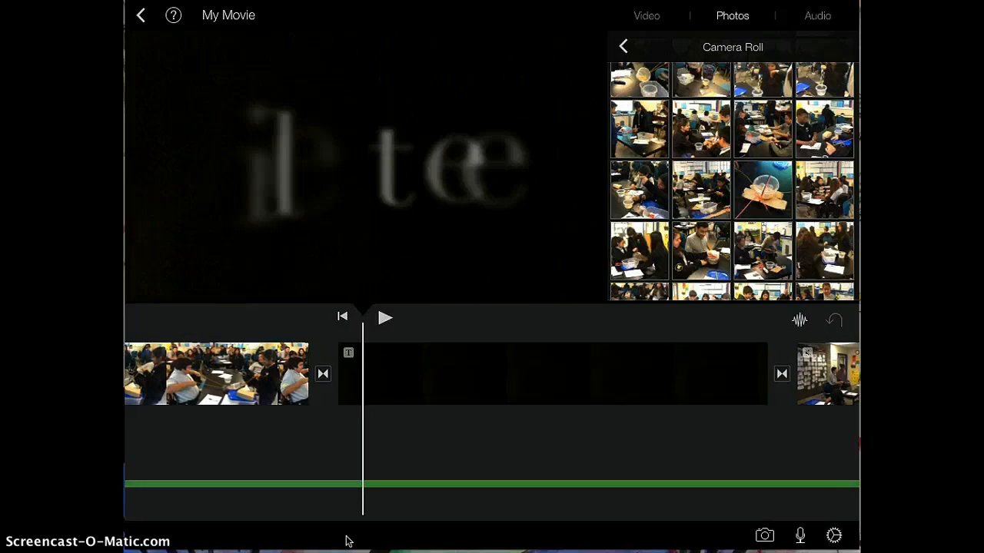
left_click(384, 318)
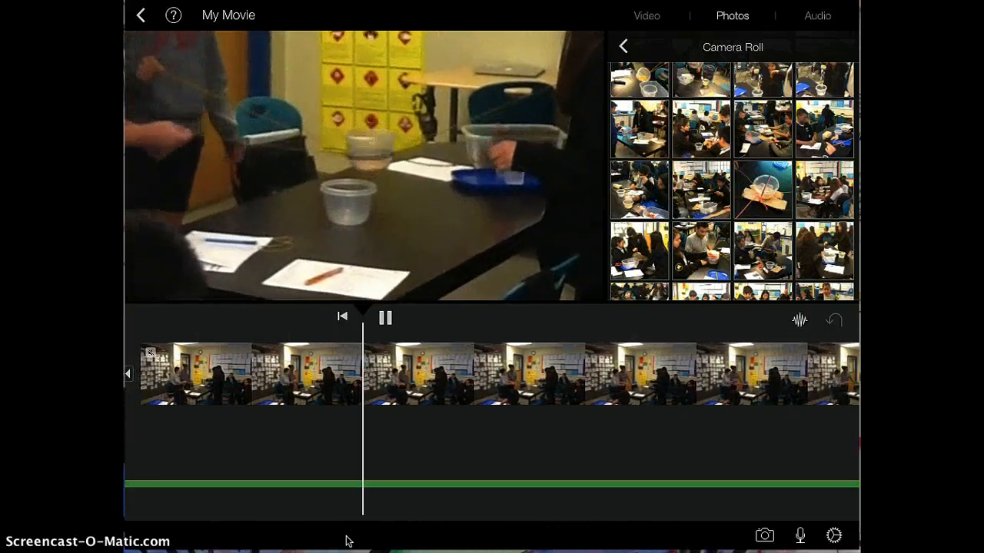
left_click(384, 317)
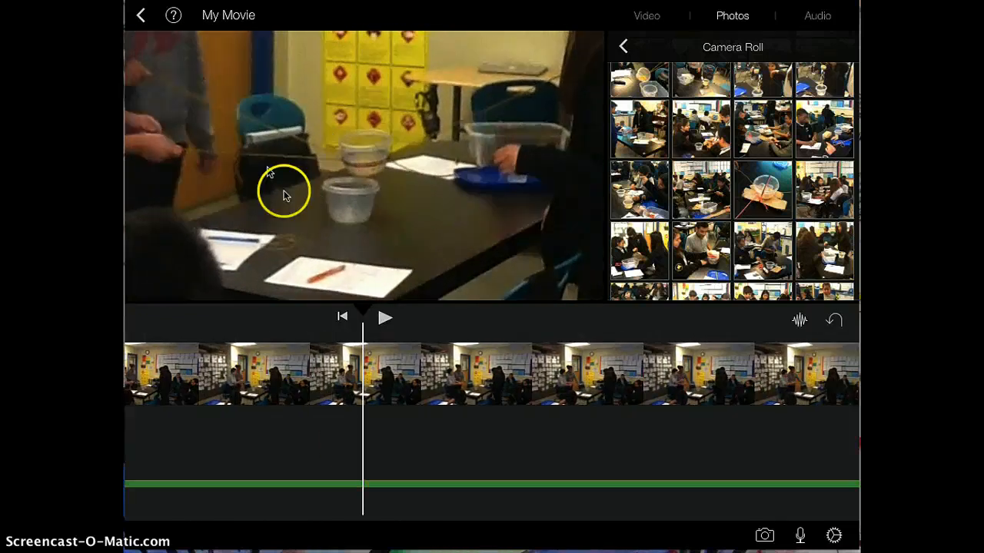